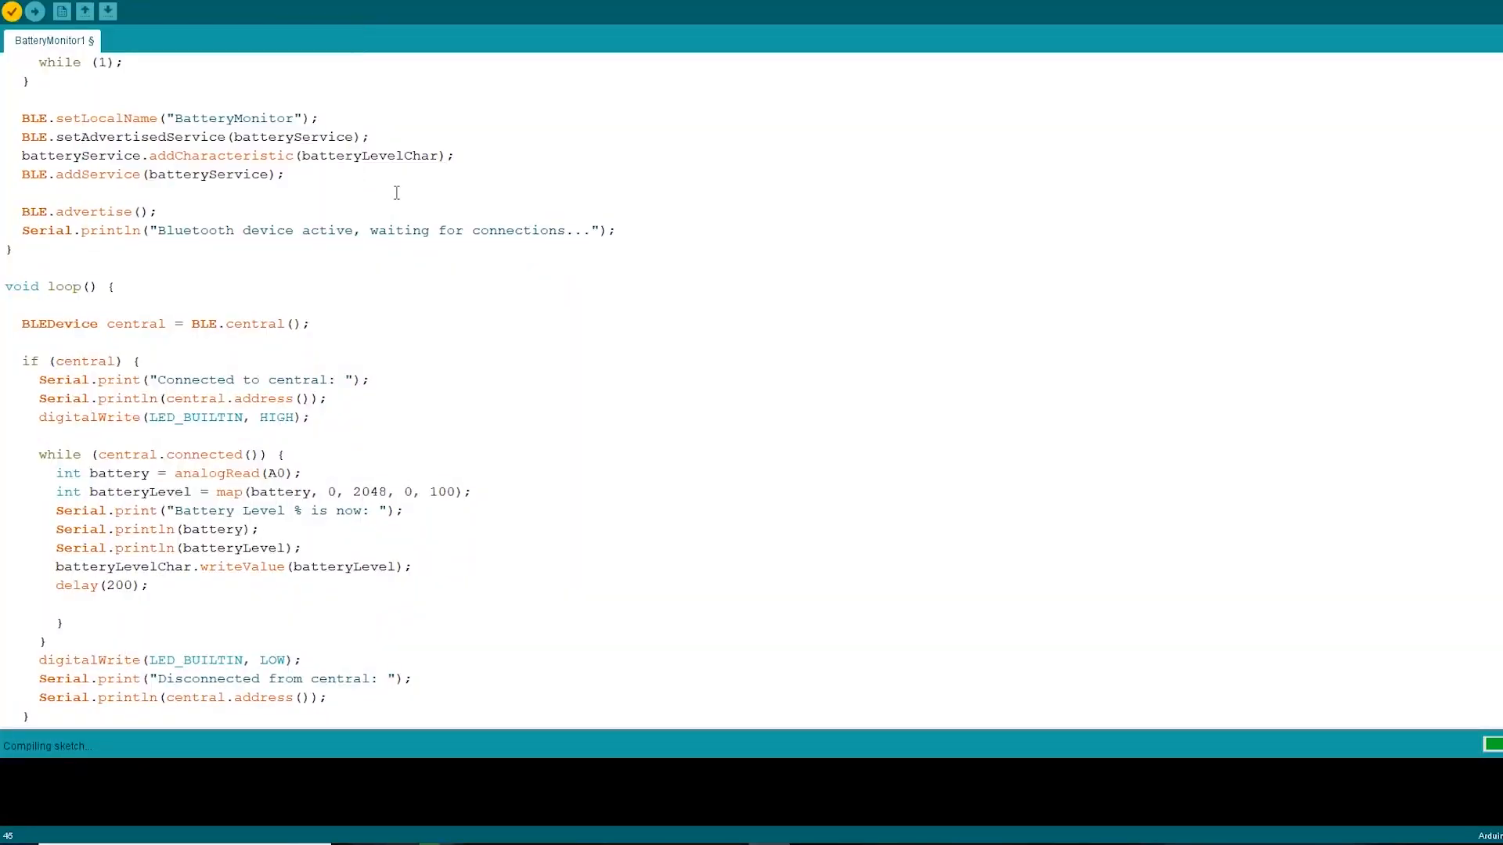
Close the Boards Manager and run Verify/Compile on the Time_Stopper sketch
click(177, 155)
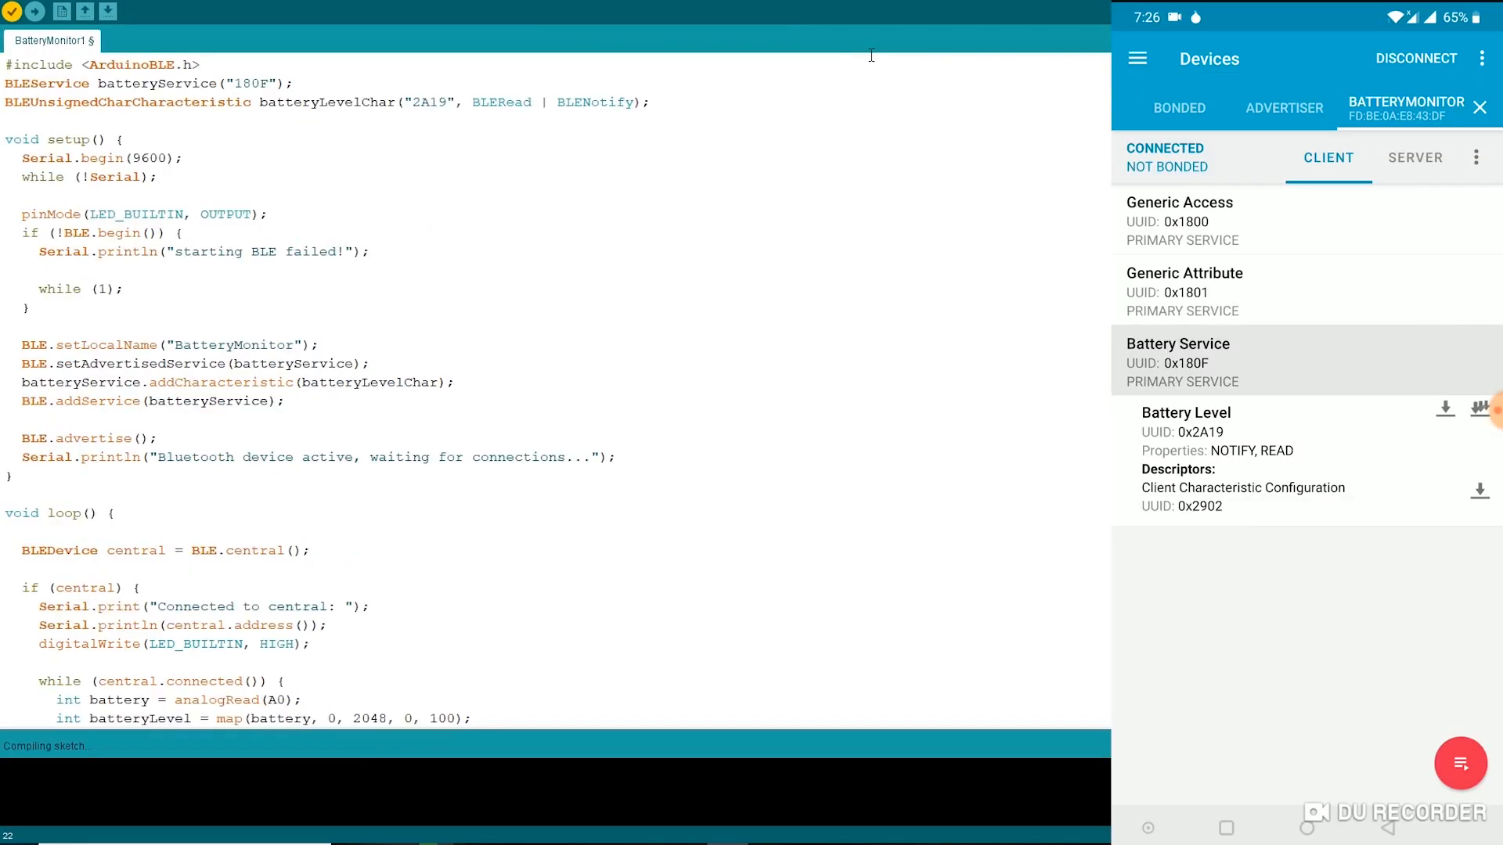
click(1445, 410)
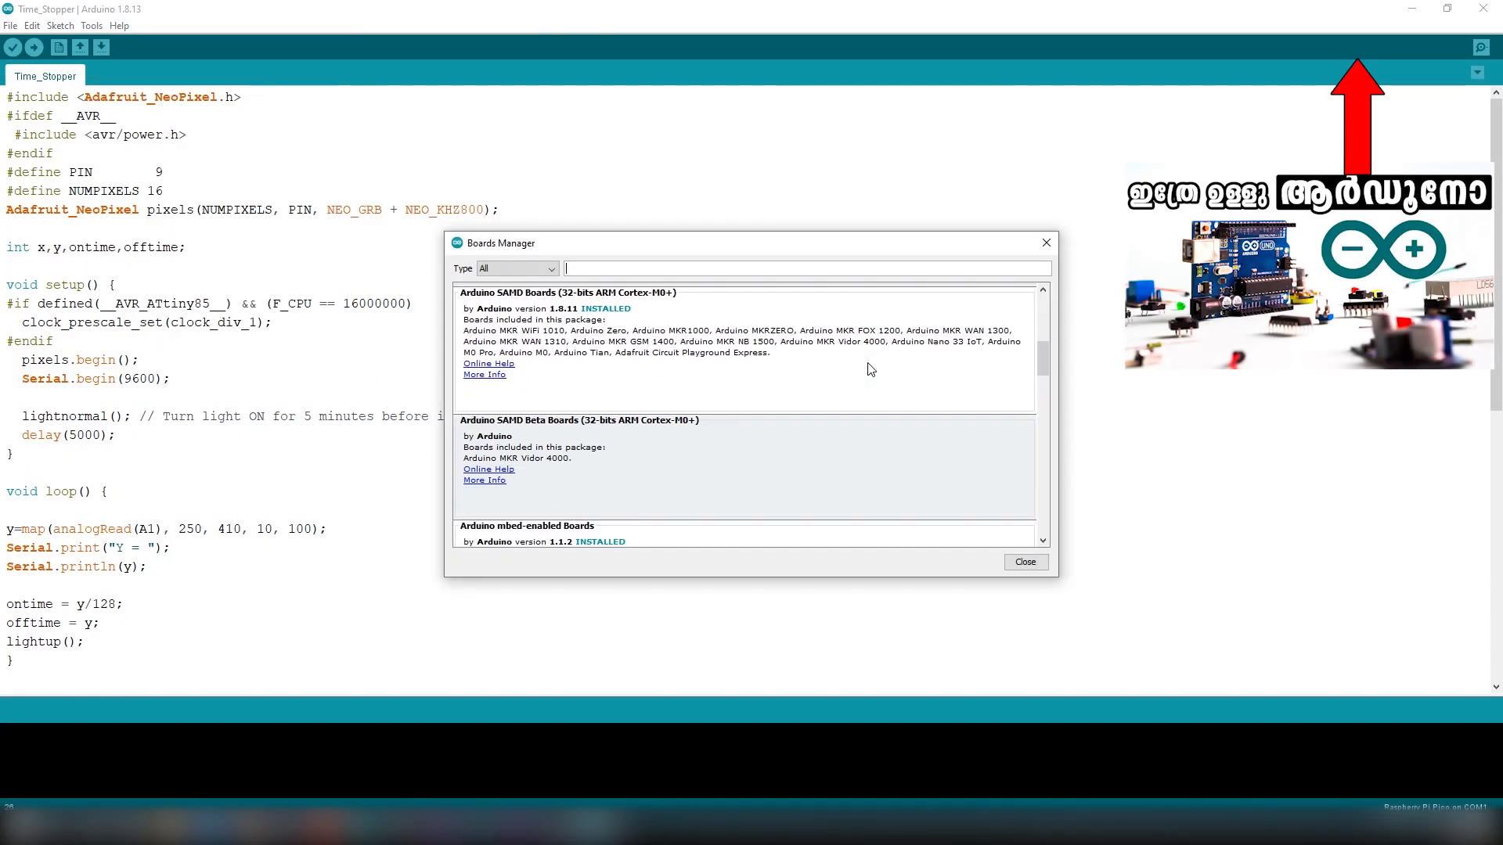
click(60, 25)
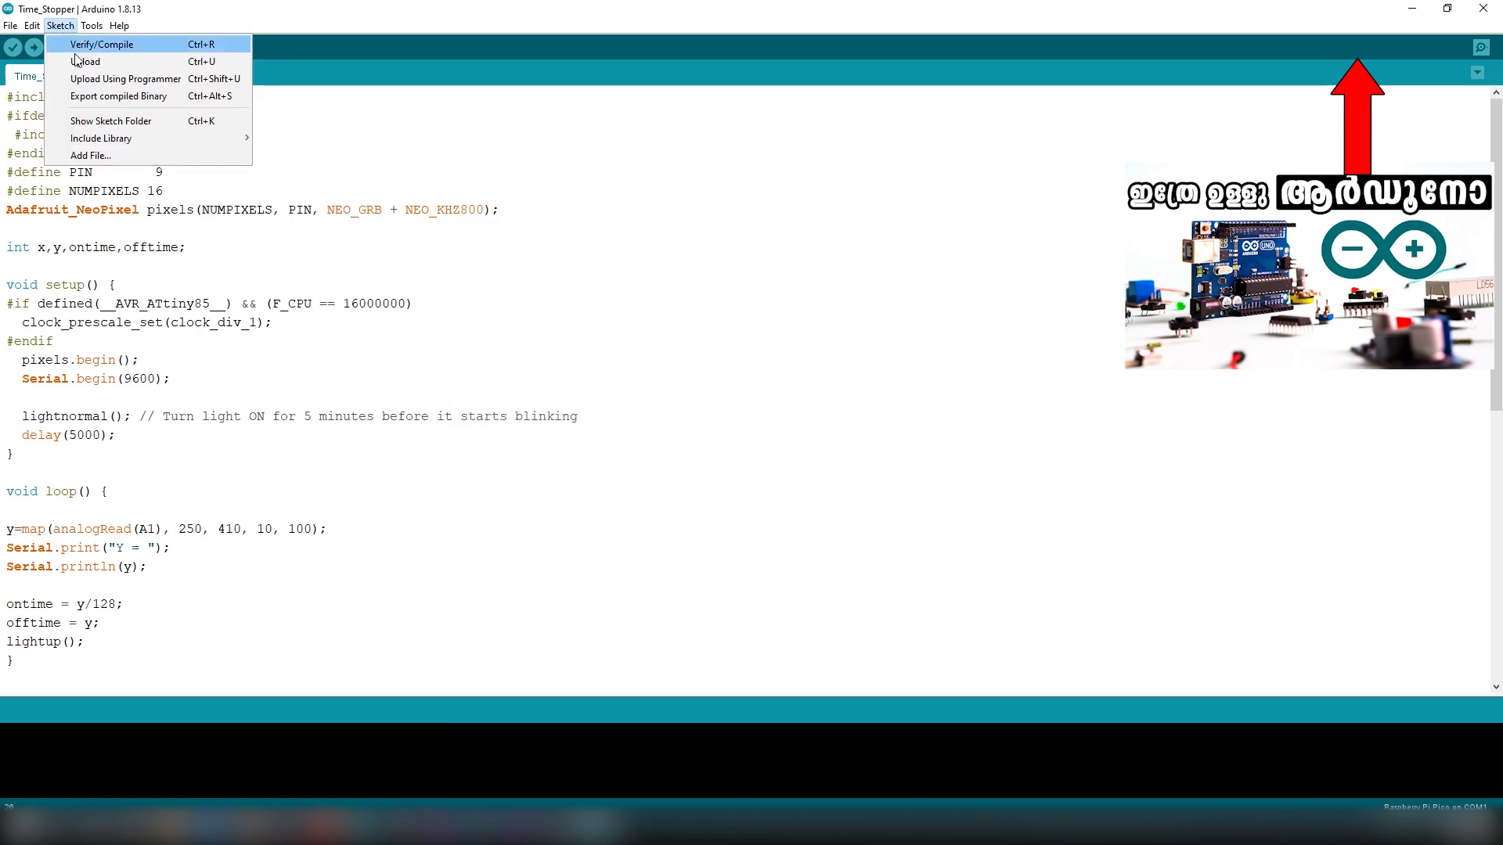
click(101, 138)
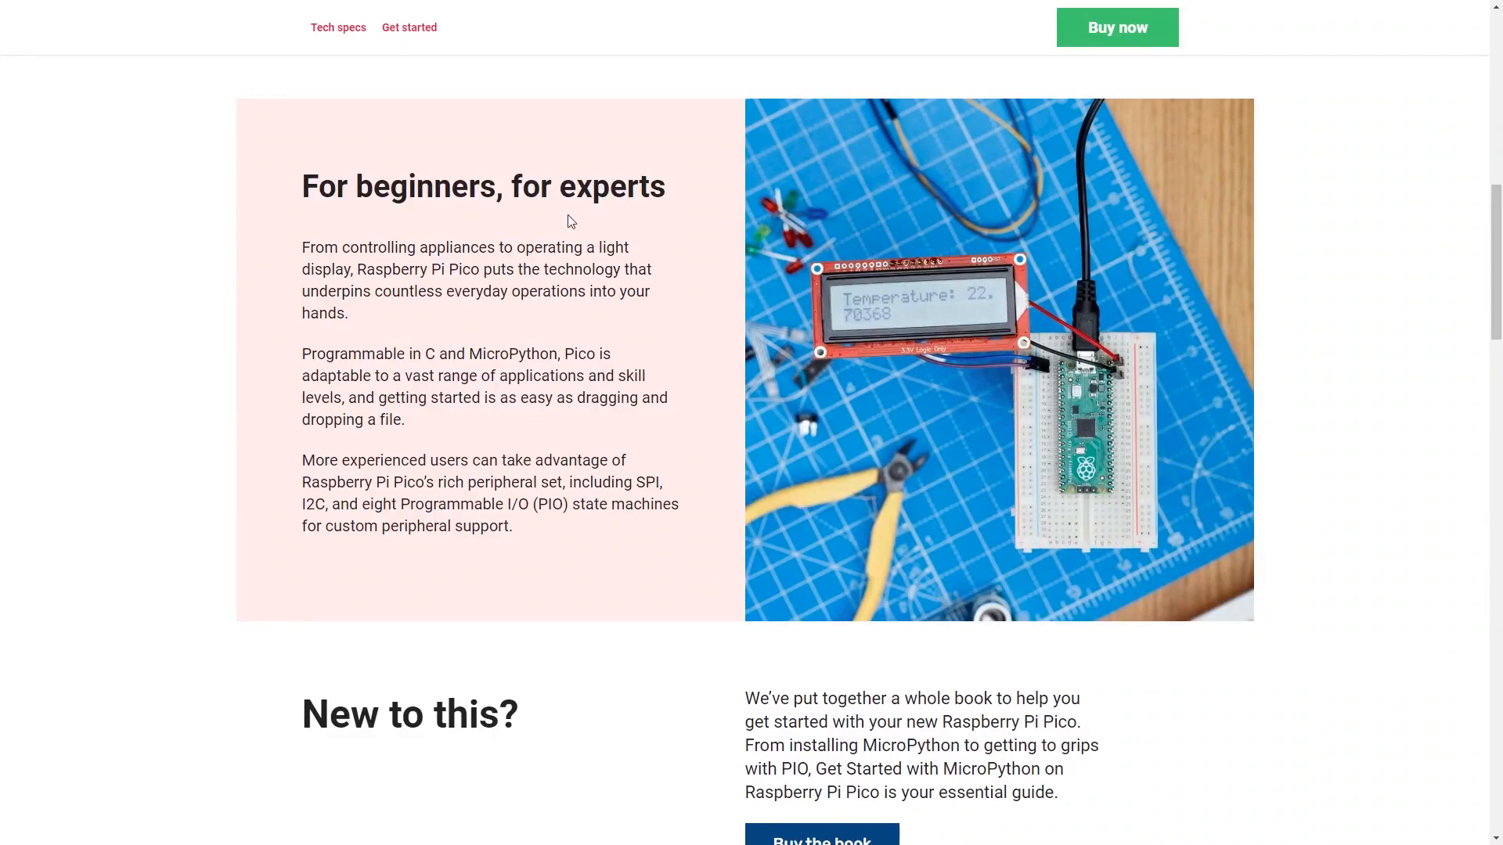
mouse_move(302, 355)
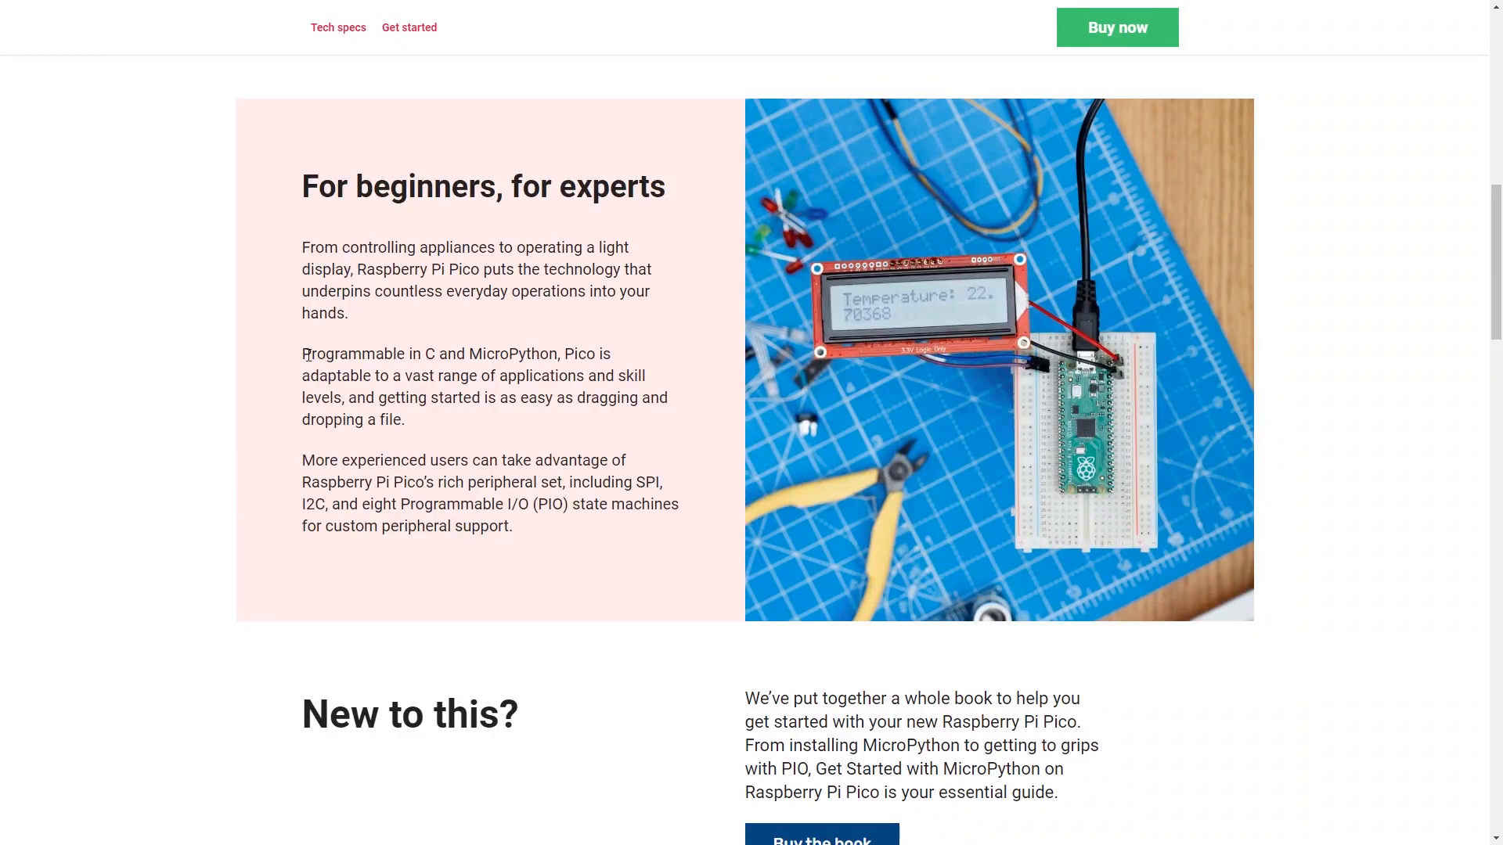
Highlight the phrase 'Programmable in C and MicroPython,' in the Pico beginners paragraph
drag(300, 354, 560, 354)
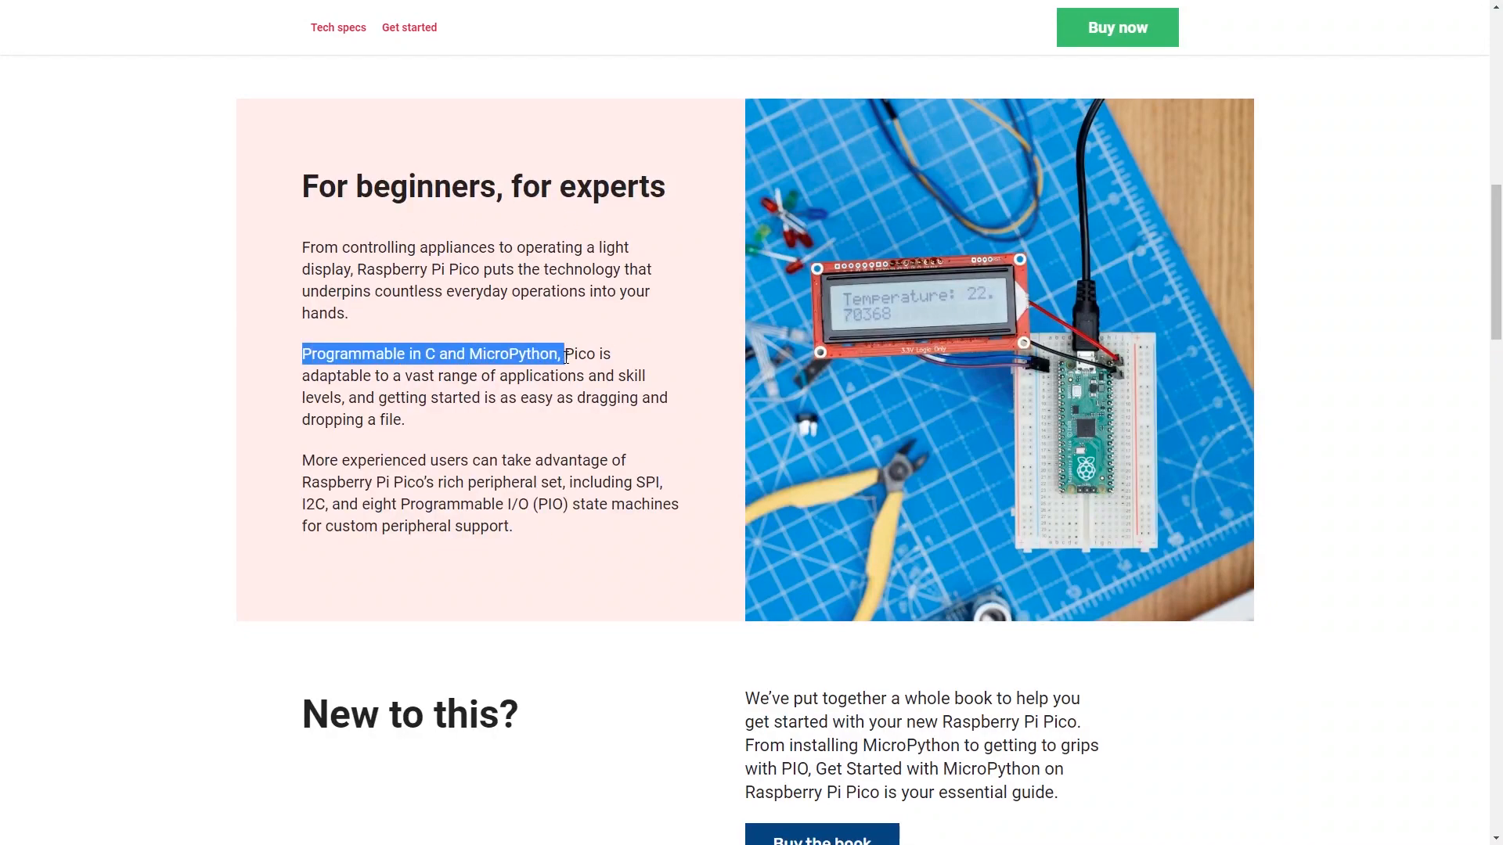